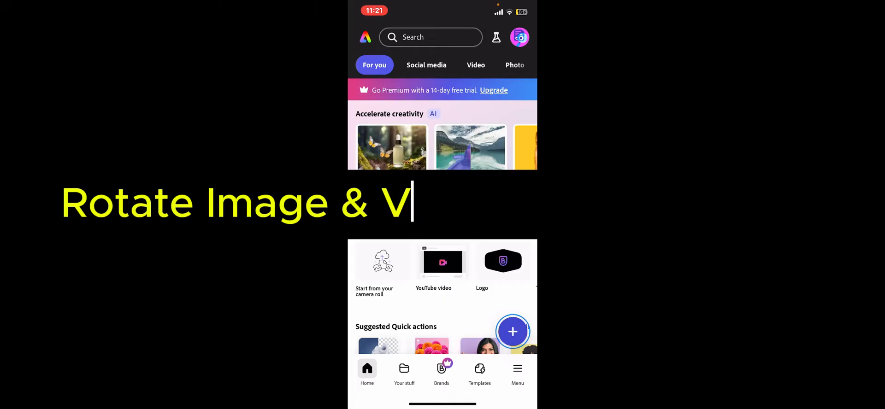
Create a new design at the Instagram square post size
type("ideo In Adobe Express")
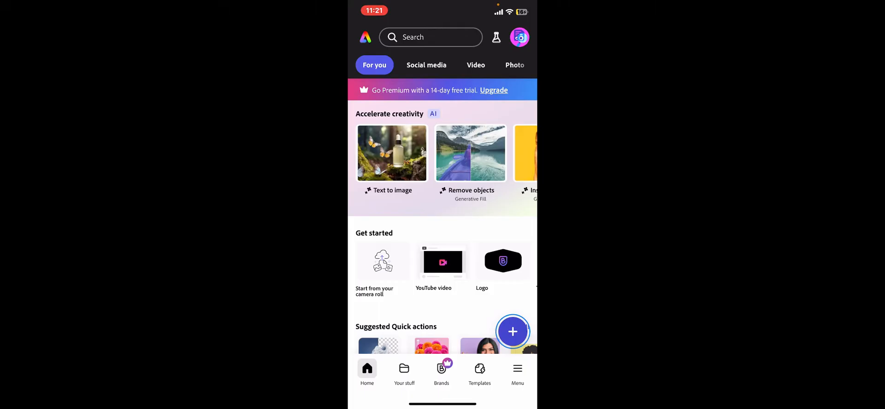
left_click(512, 330)
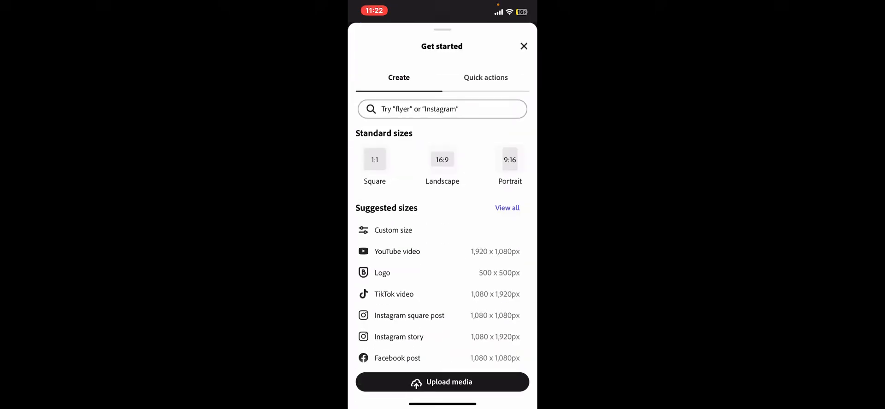
left_click(408, 315)
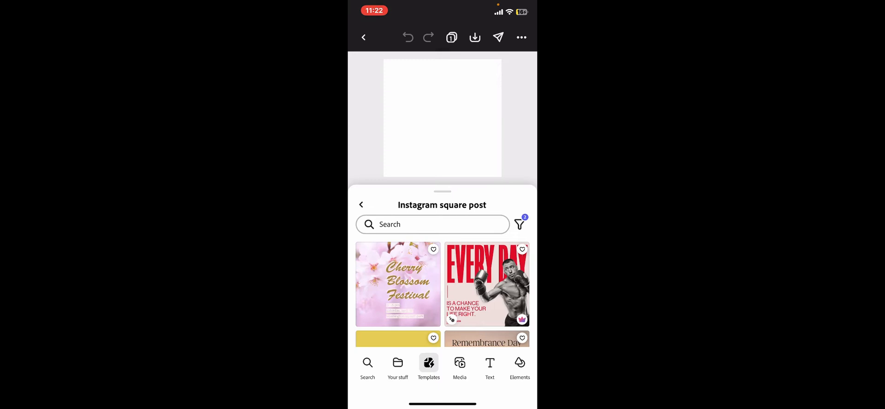
Bring up Media, then Upload from the phone's Photo Library
left_click(459, 366)
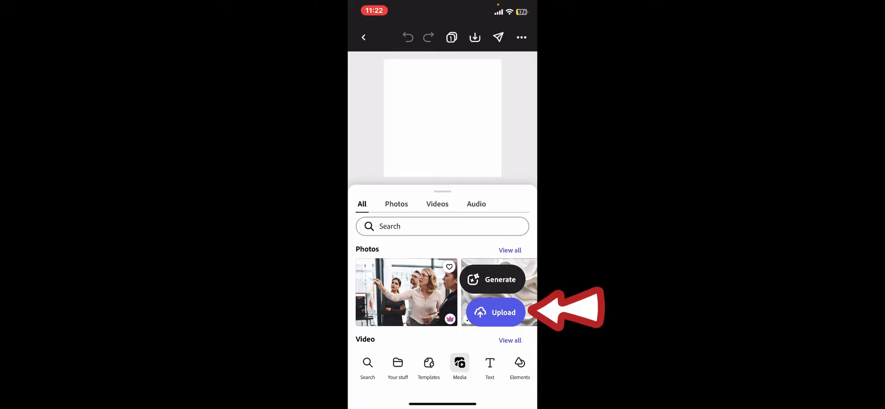
left_click(495, 312)
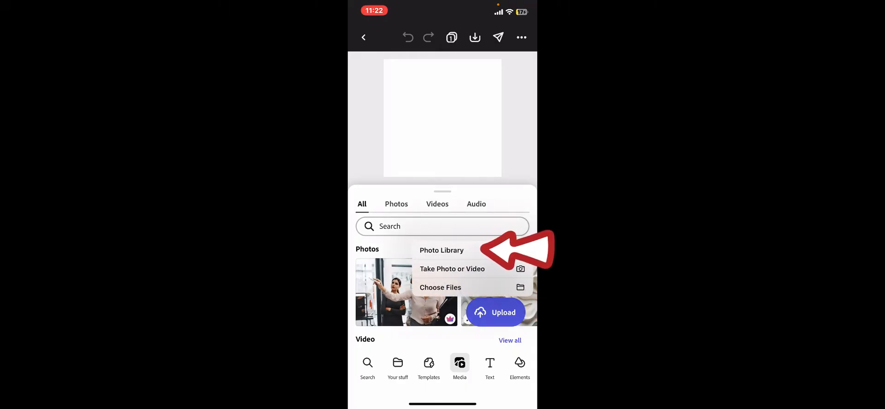
left_click(396, 204)
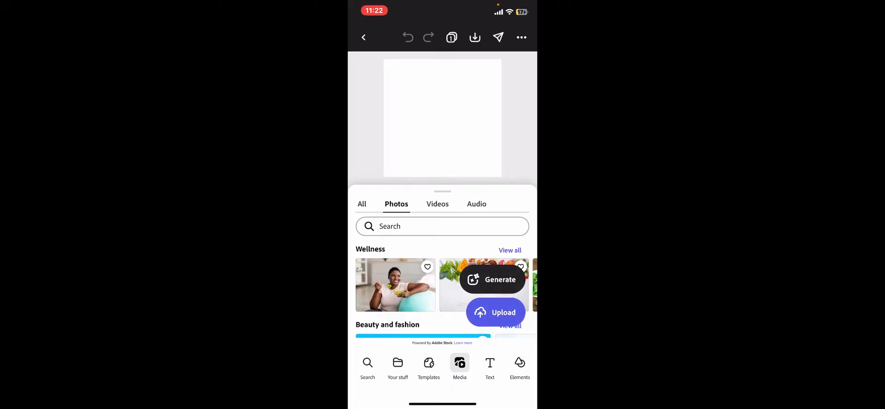
Place the food photo on the canvas and select it for tilting
left_click(483, 285)
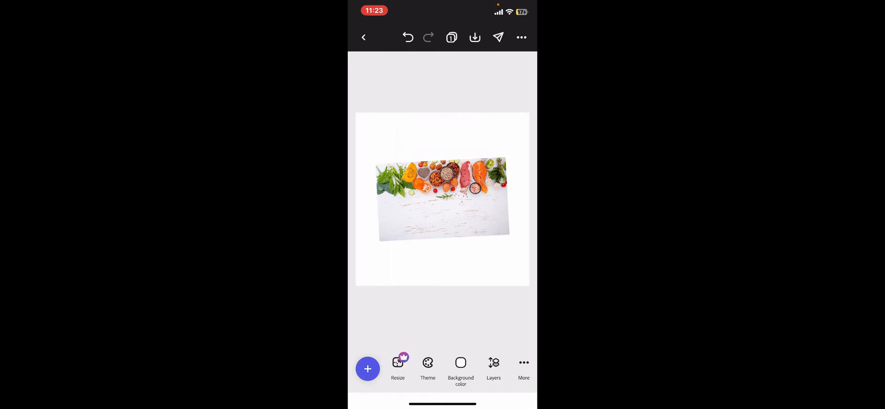
left_click(442, 198)
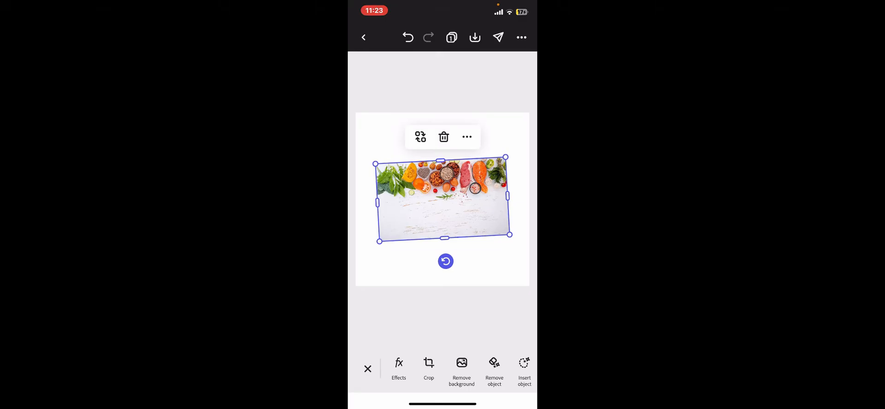